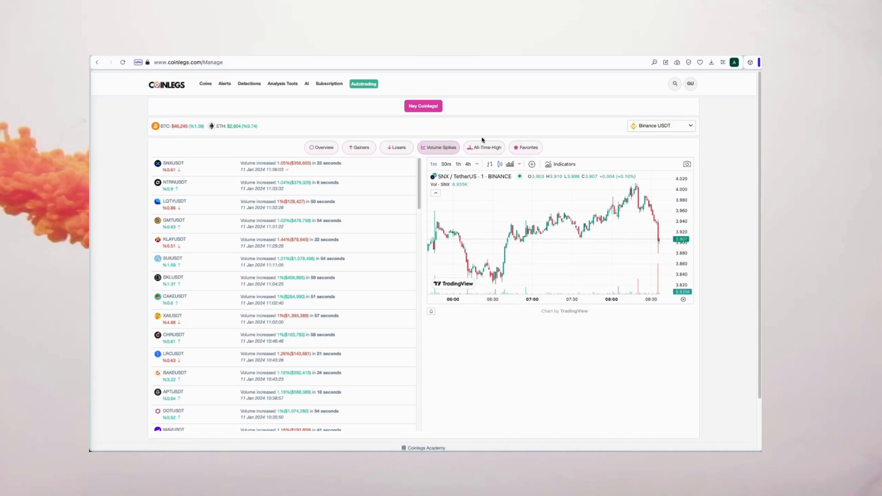
Browse the Overview, All-Time-Low, Losers and Volume Spikes views, then go to Detections
{"action": "left_click", "coordinate": [322, 147]}
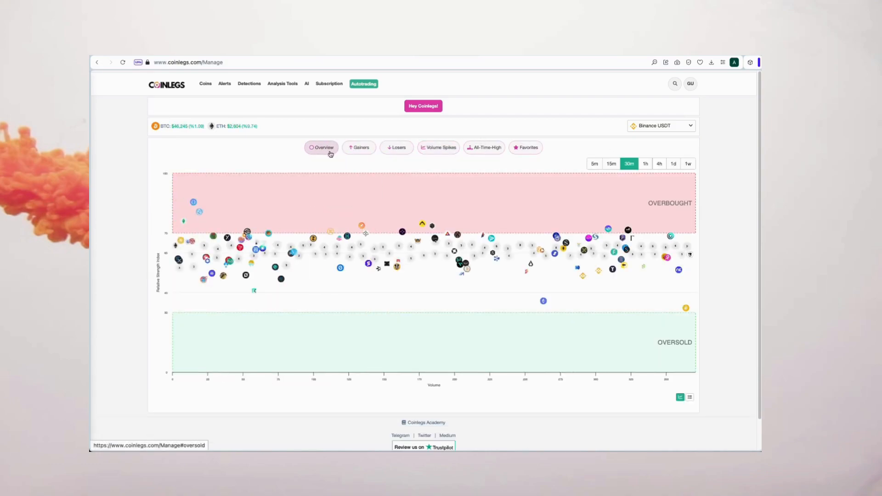
{"action": "left_click", "coordinate": [483, 147]}
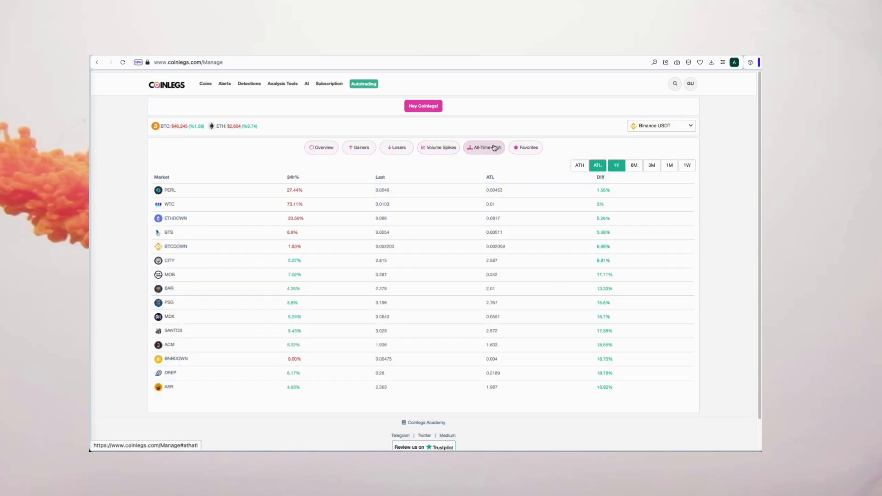
{"action": "left_click", "coordinate": [396, 147]}
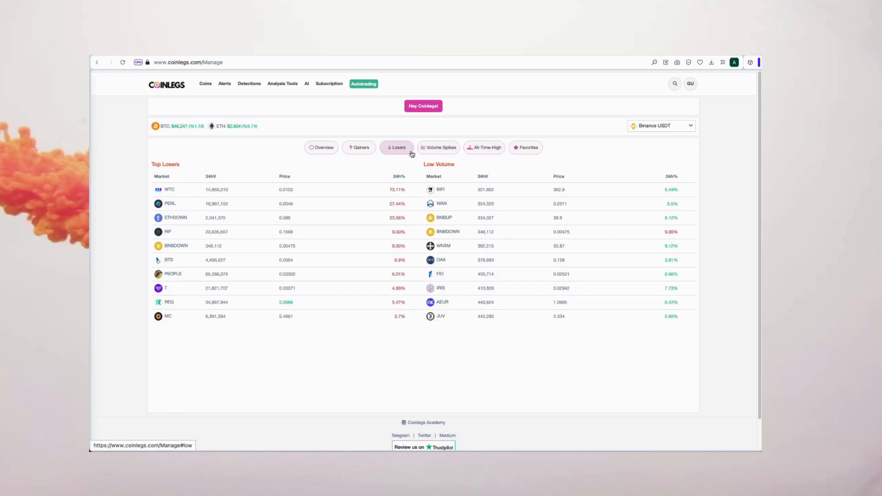
{"action": "left_click", "coordinate": [438, 147]}
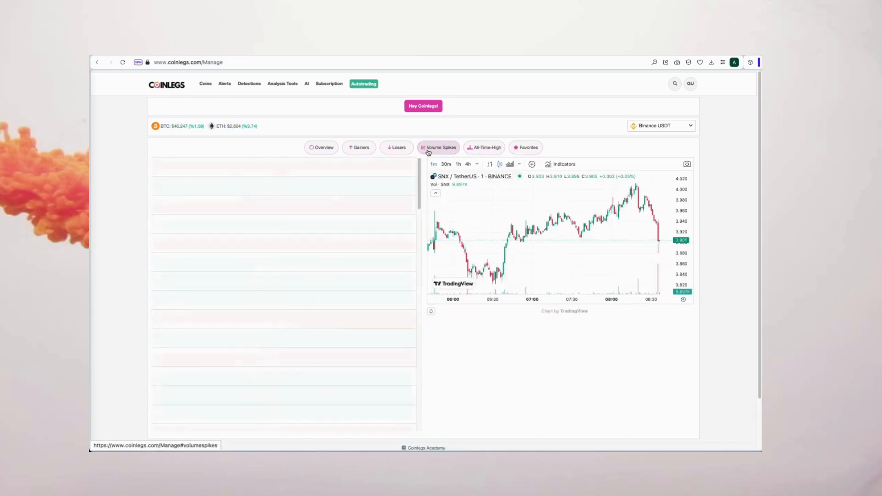
{"action": "left_click", "coordinate": [438, 147]}
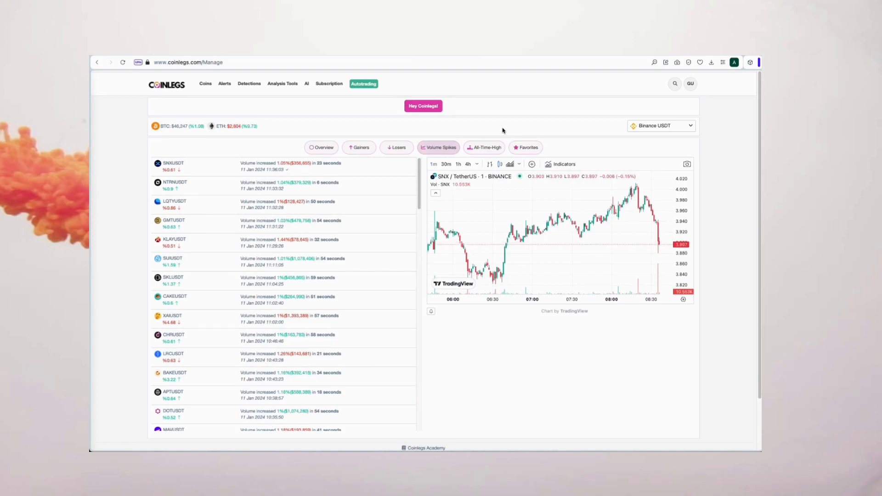
{"action": "left_click", "coordinate": [249, 84]}
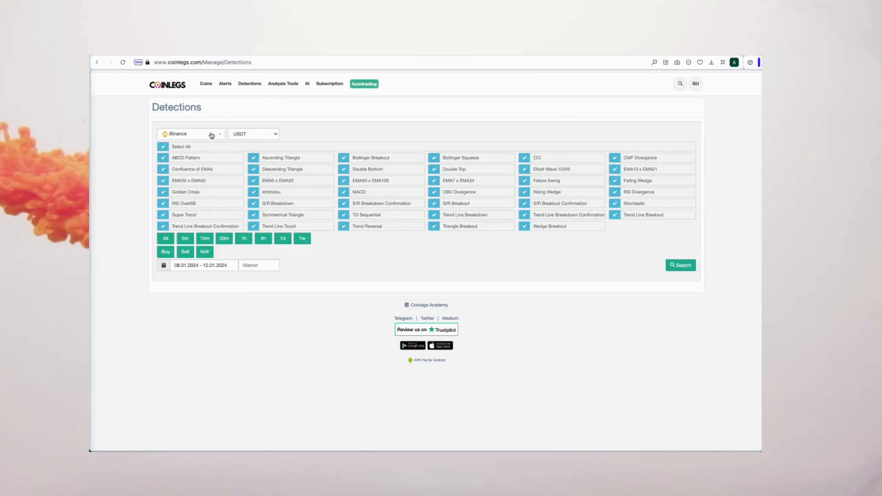
Filter to Binance Futures, Trend Line Touch only, 1h timeframe, with Buy and Notr signals excluded
{"action": "left_click", "coordinate": [253, 133]}
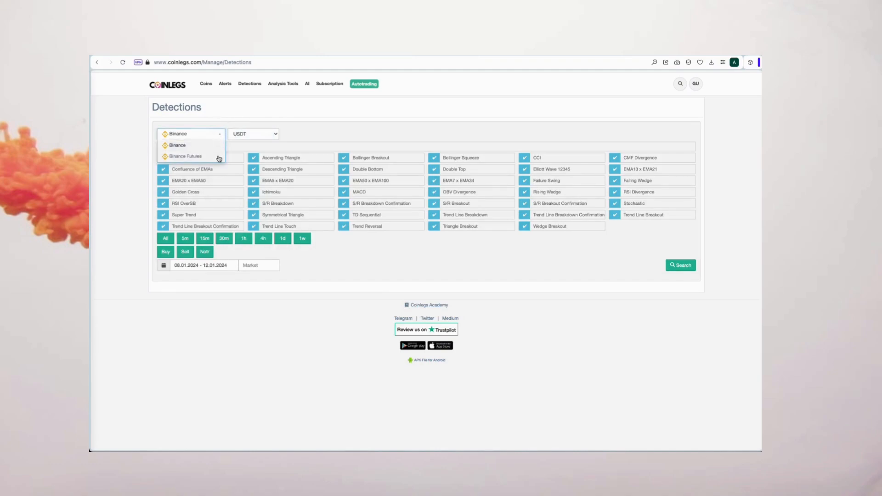
{"action": "left_click", "coordinate": [185, 156]}
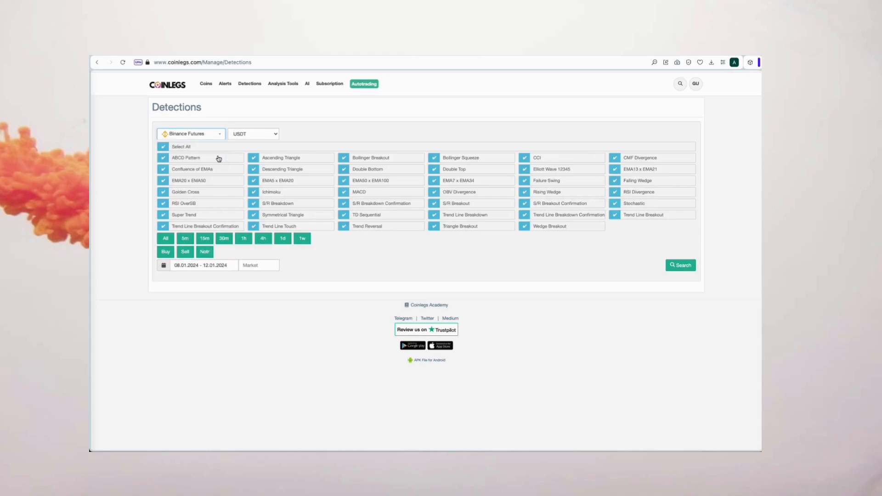
{"action": "left_click", "coordinate": [164, 146]}
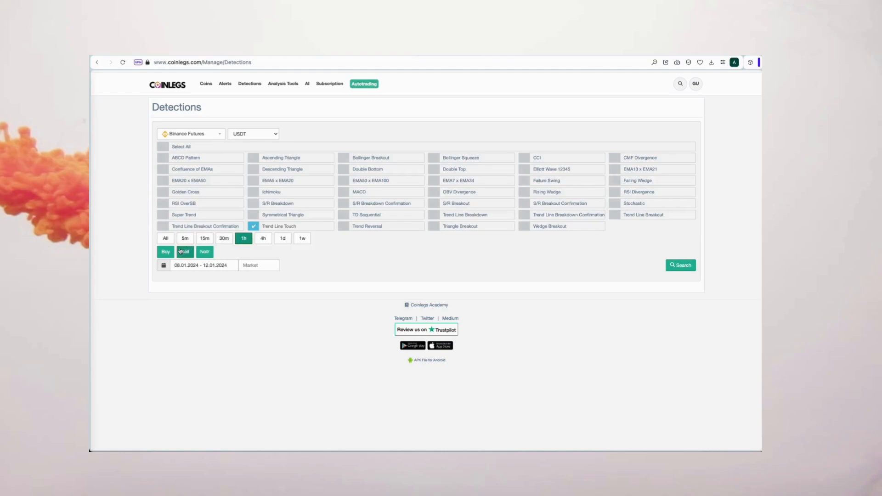
{"action": "left_click", "coordinate": [184, 252]}
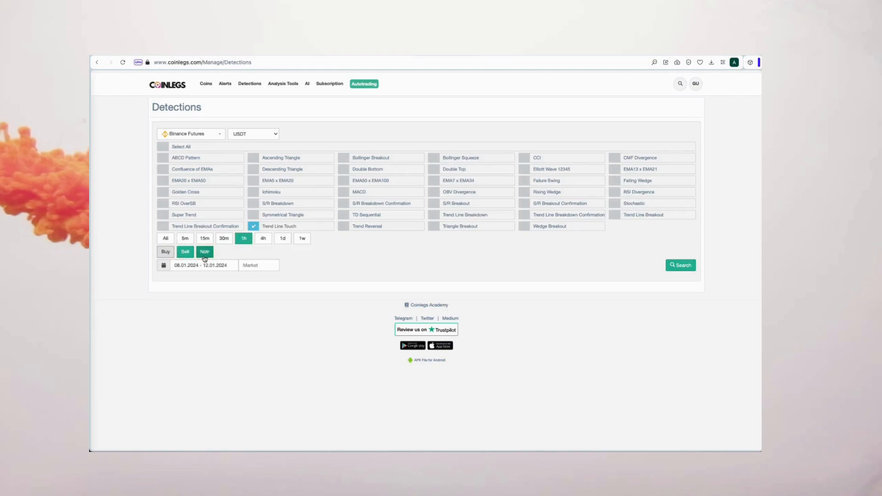
{"action": "left_click", "coordinate": [204, 252]}
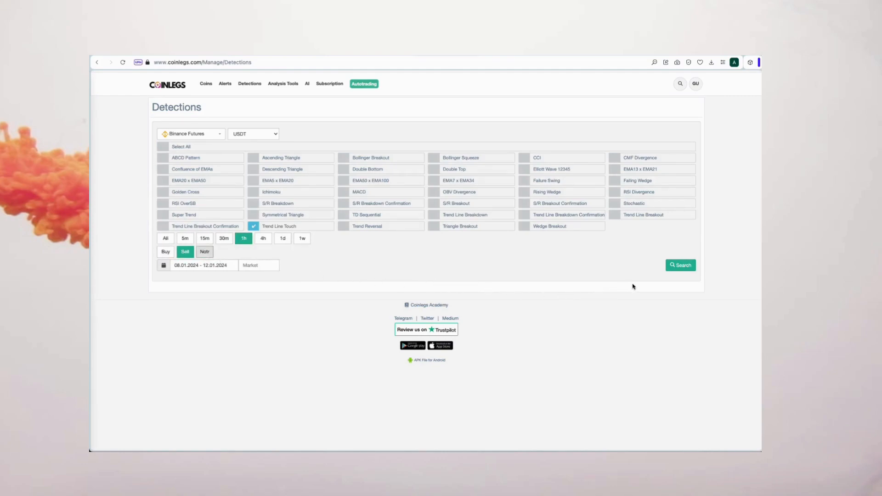
Search the filtered detections and view the OGN/USDT Trend Line Touch chart full page
{"action": "left_click", "coordinate": [679, 264]}
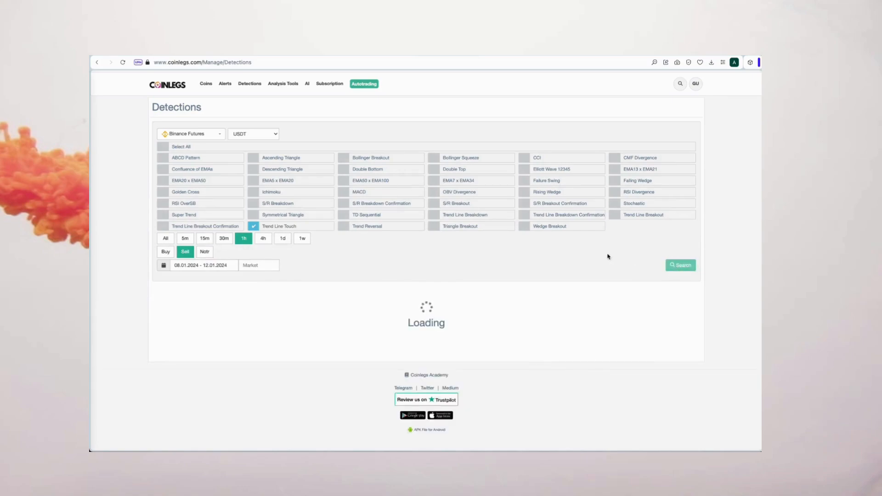
{"action": "left_click", "coordinate": [680, 264]}
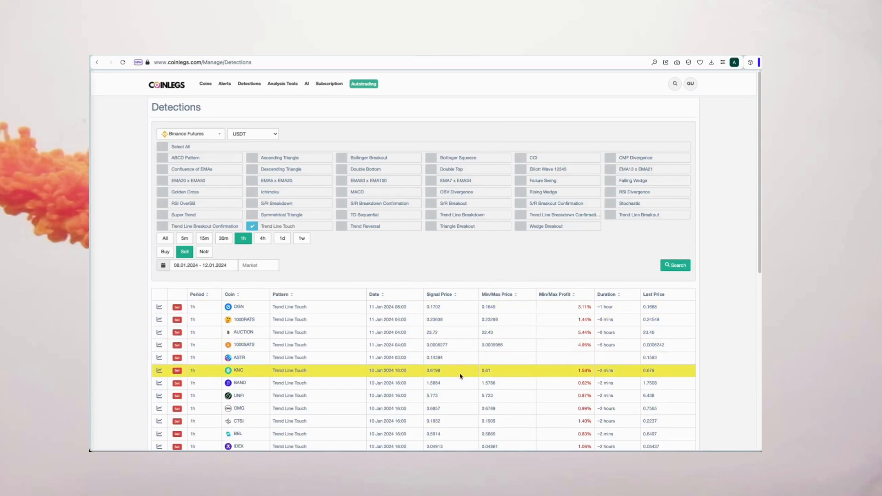
{"action": "mouse_move", "coordinate": [322, 318]}
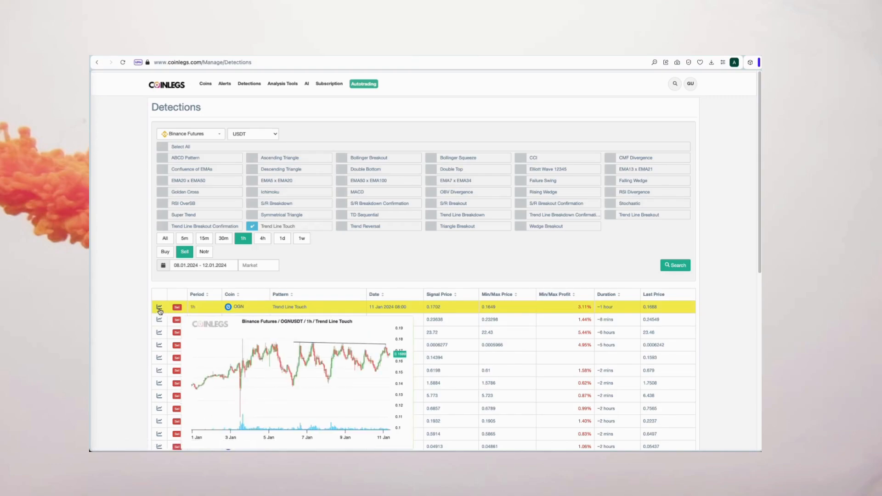
{"action": "left_click", "coordinate": [159, 307]}
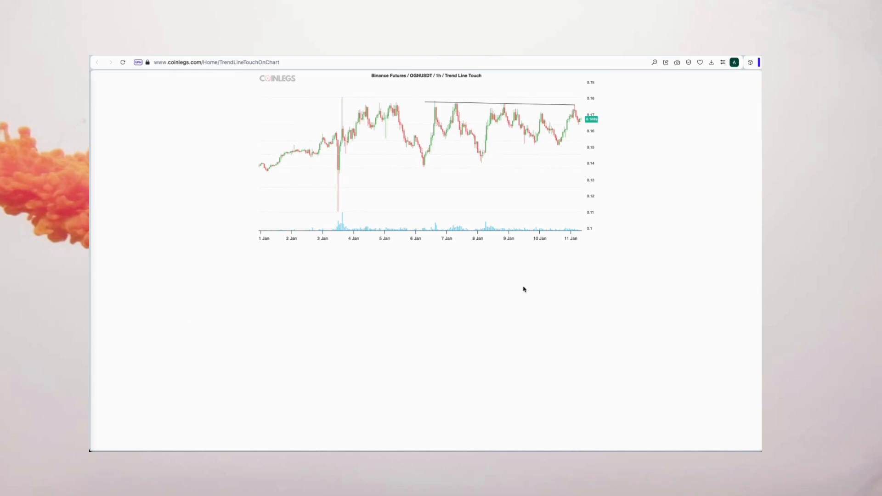
{"action": "mouse_move", "coordinate": [630, 257]}
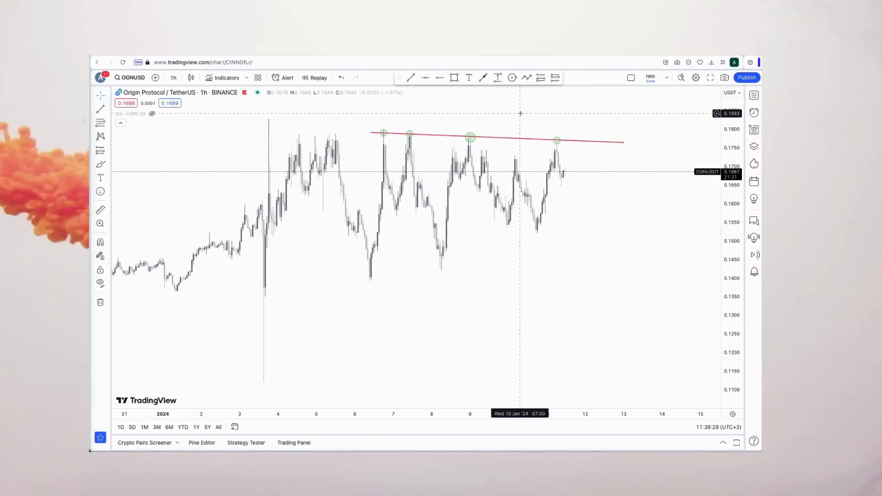
{"action": "mouse_move", "coordinate": [500, 116]}
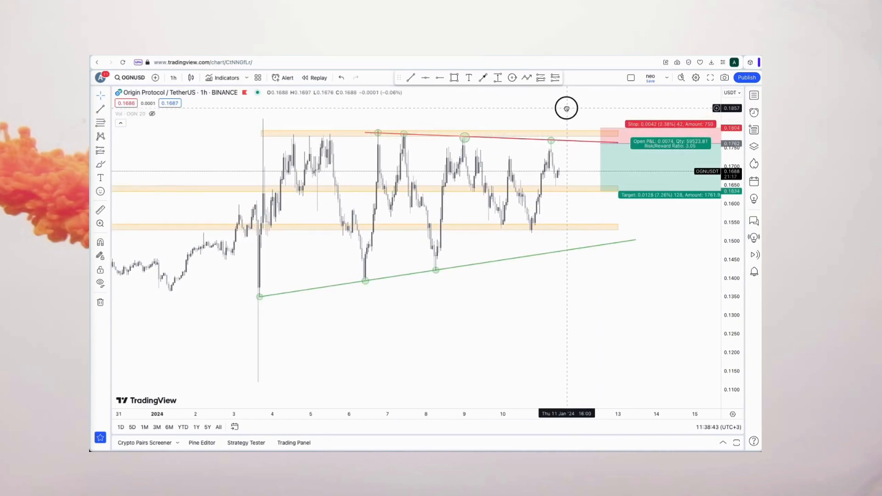
Extend the OGN short position's profit target down to the rising green support line
{"action": "left_click_drag", "start_coordinate": [567, 108], "coordinate": [582, 227]}
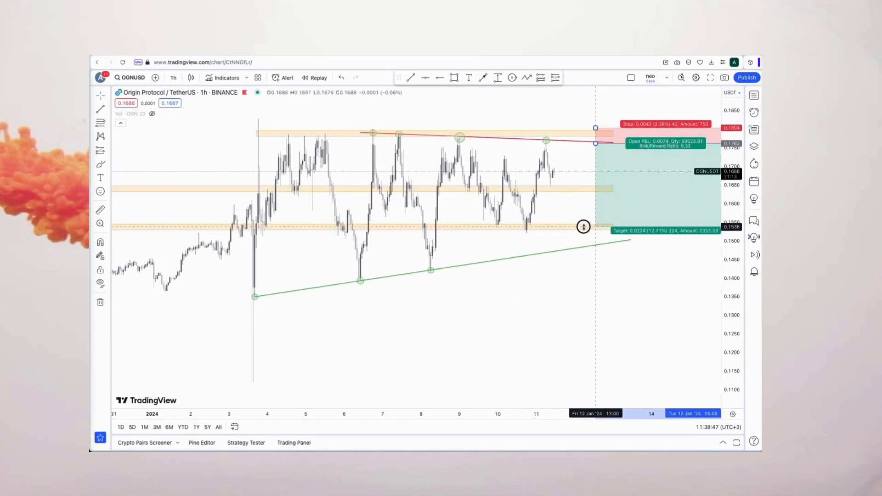
{"action": "left_click_drag", "start_coordinate": [583, 226], "coordinate": [595, 241]}
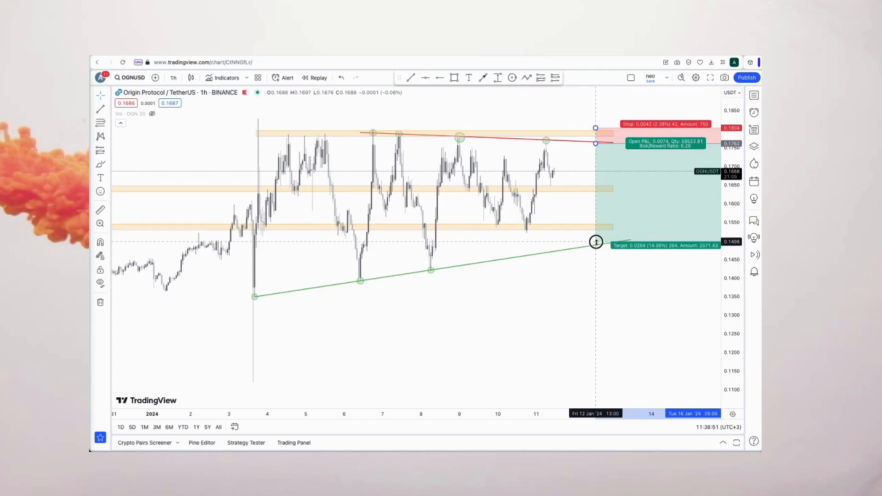